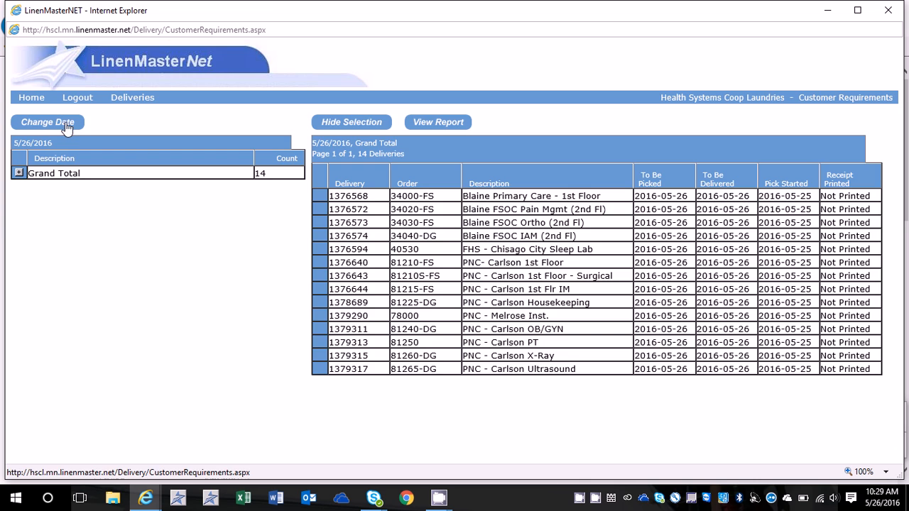
# Change the monitored date to the next day, 5/27/2016, via the Change Date prompt
pyautogui.click(47, 122)
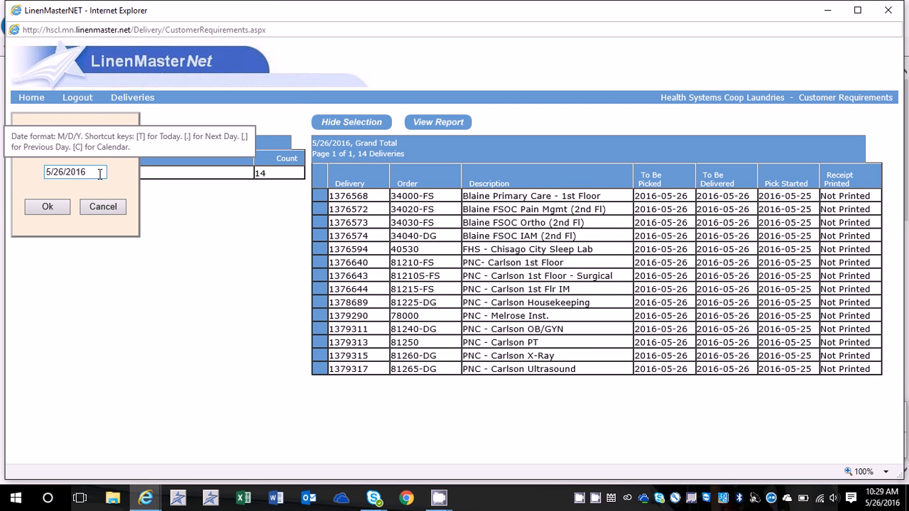
pyautogui.press(']')
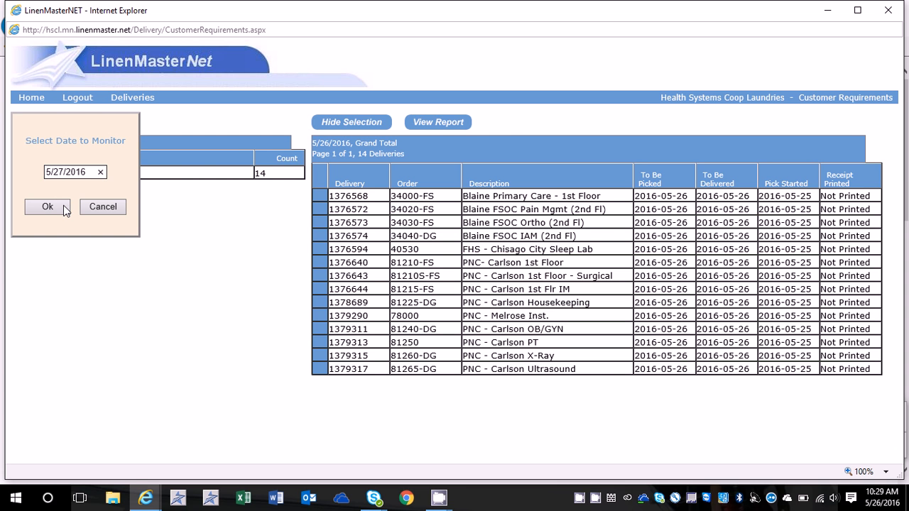
pyautogui.click(47, 208)
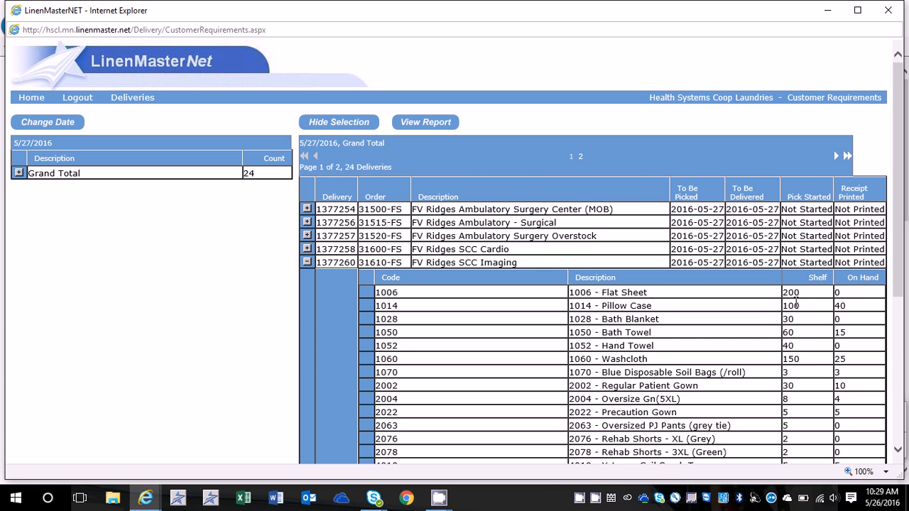
# Expand orders 31520-FS and 31500-FS to list their items and quantities
pyautogui.click(307, 236)
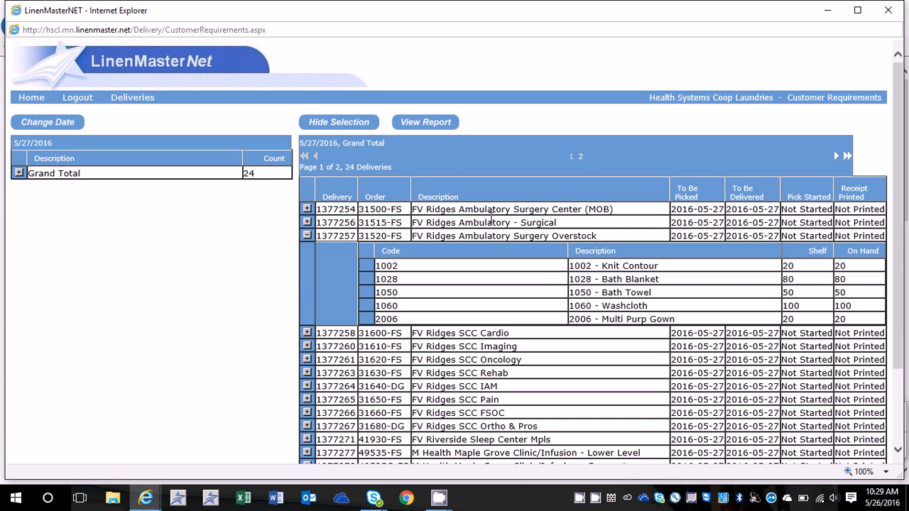
pyautogui.click(307, 208)
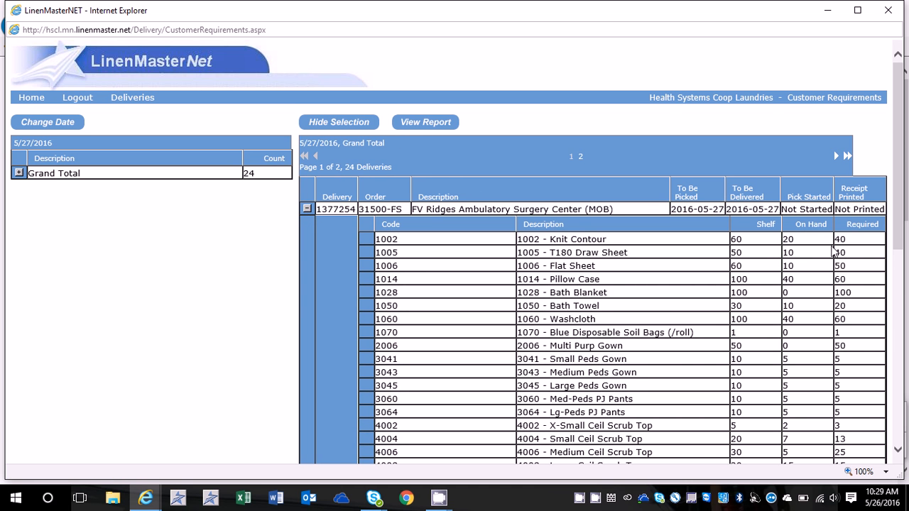
pyautogui.moveTo(836, 249)
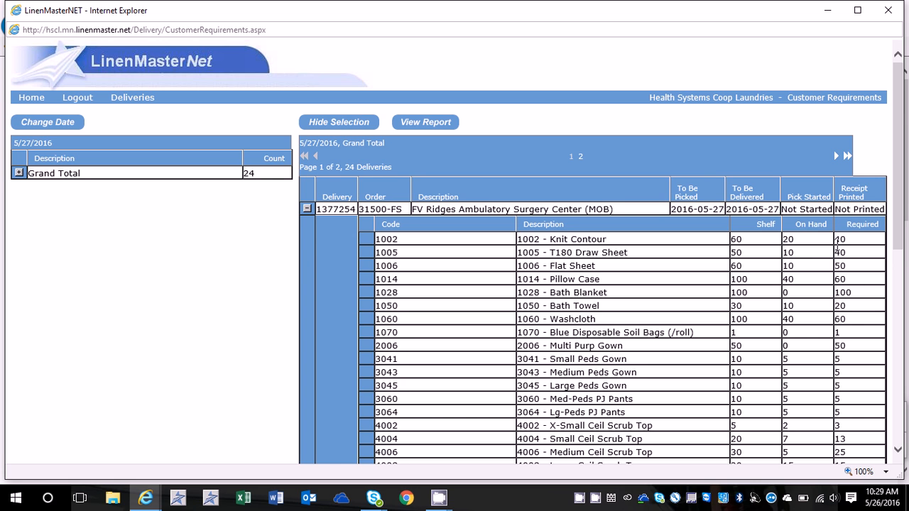
pyautogui.moveTo(162, 244)
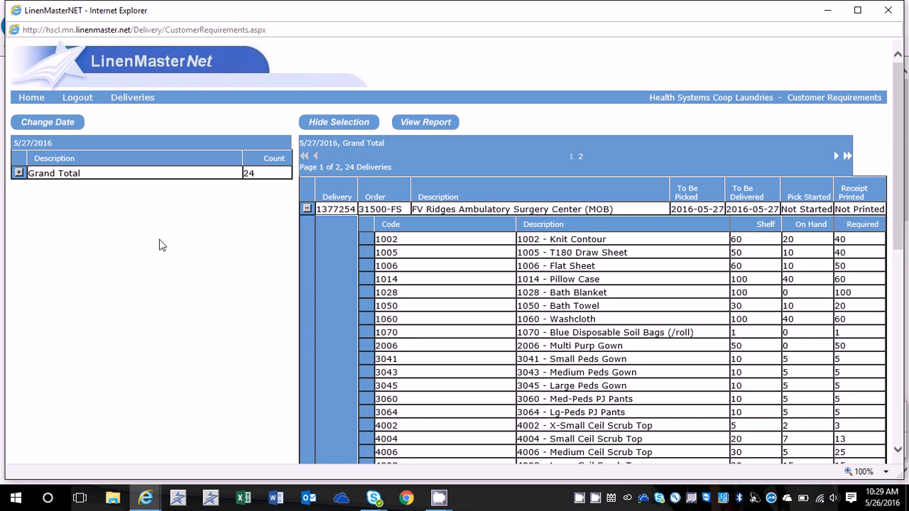
pyautogui.moveTo(858, 165)
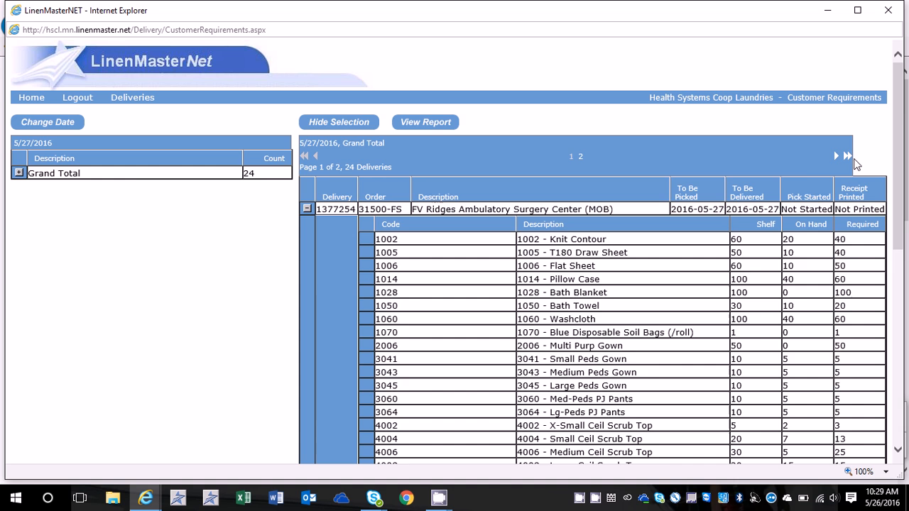
pyautogui.moveTo(88, 187)
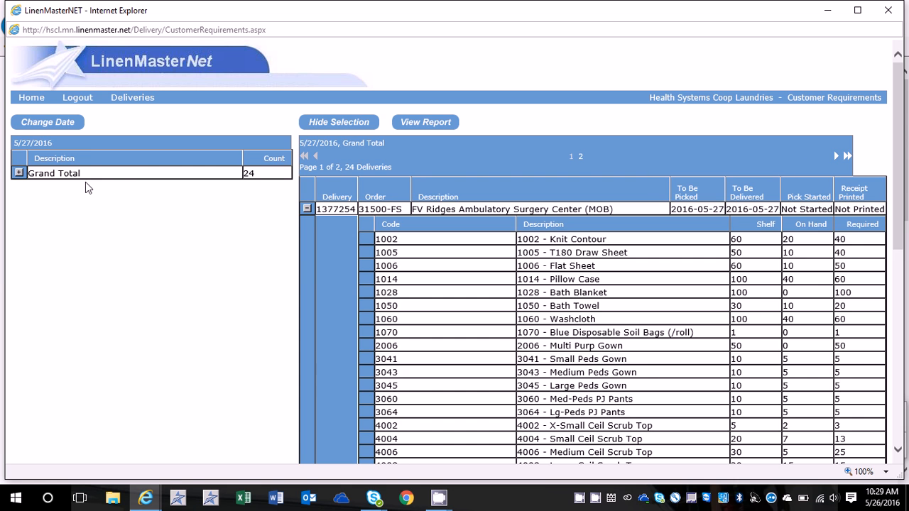
pyautogui.moveTo(81, 122)
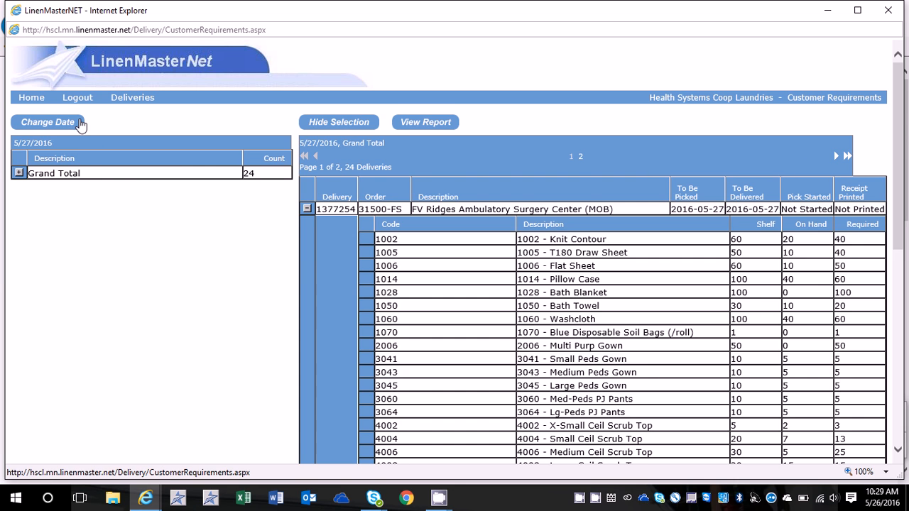
pyautogui.moveTo(844, 44)
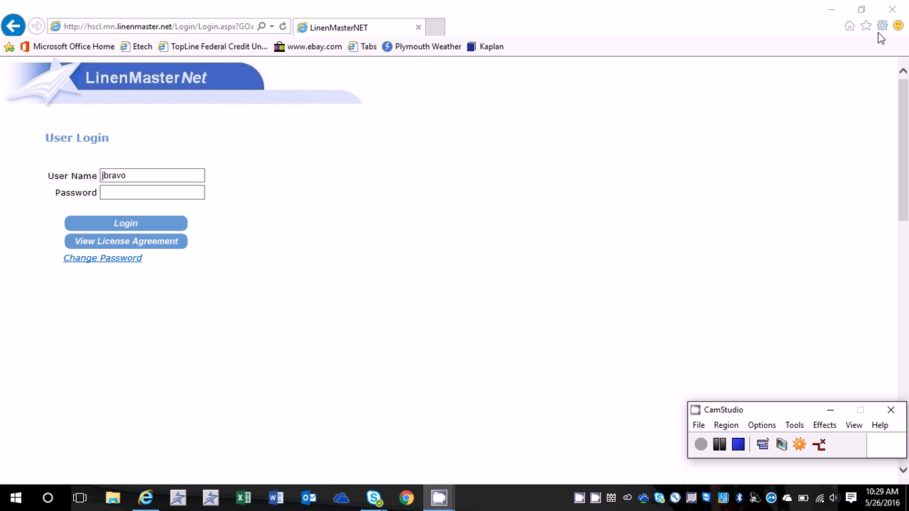
# Reach the Compatibility View settings from the browser's Tools gear menu
pyautogui.click(883, 26)
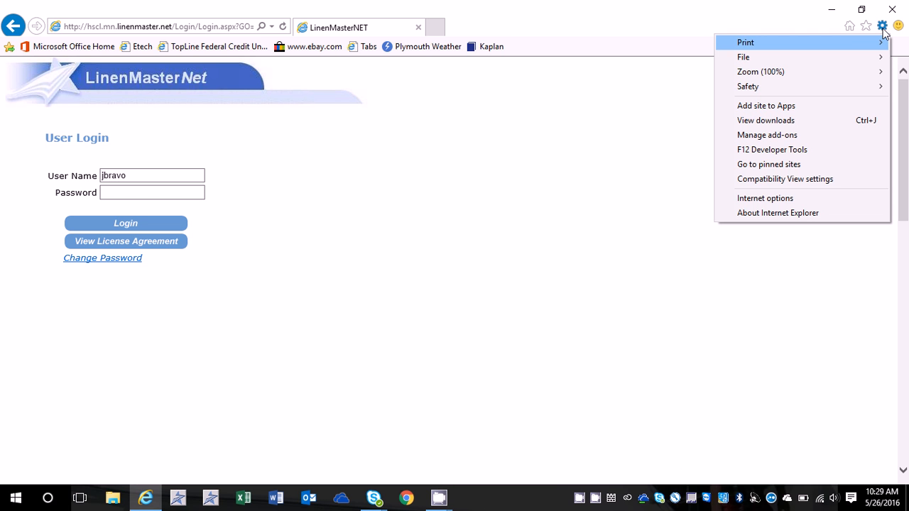
pyautogui.moveTo(768, 135)
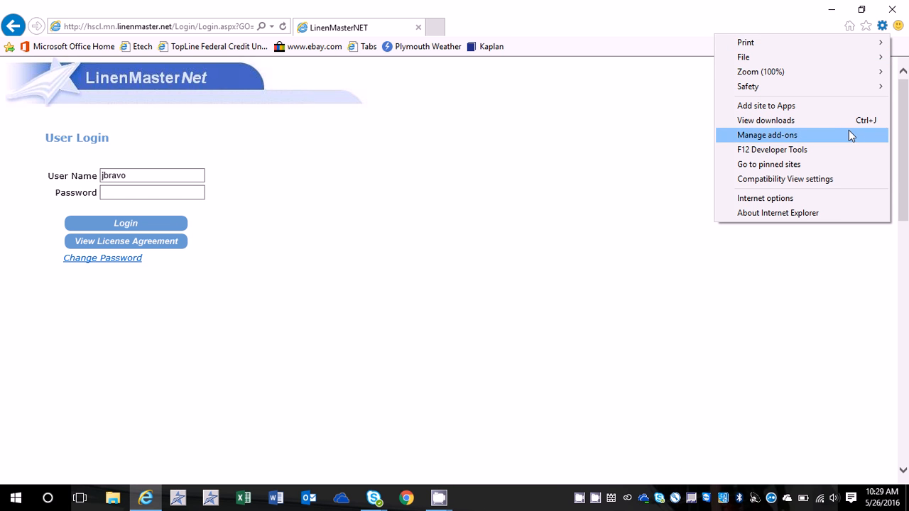
pyautogui.moveTo(785, 179)
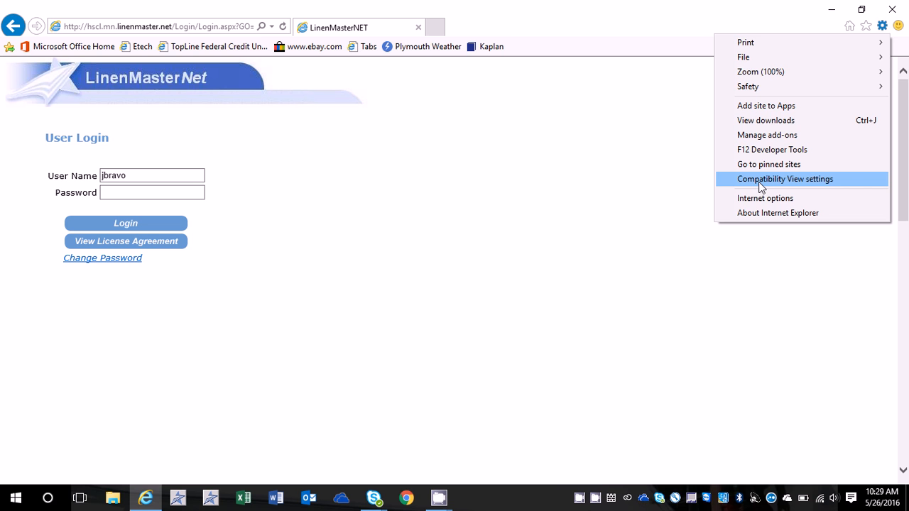
pyautogui.click(784, 179)
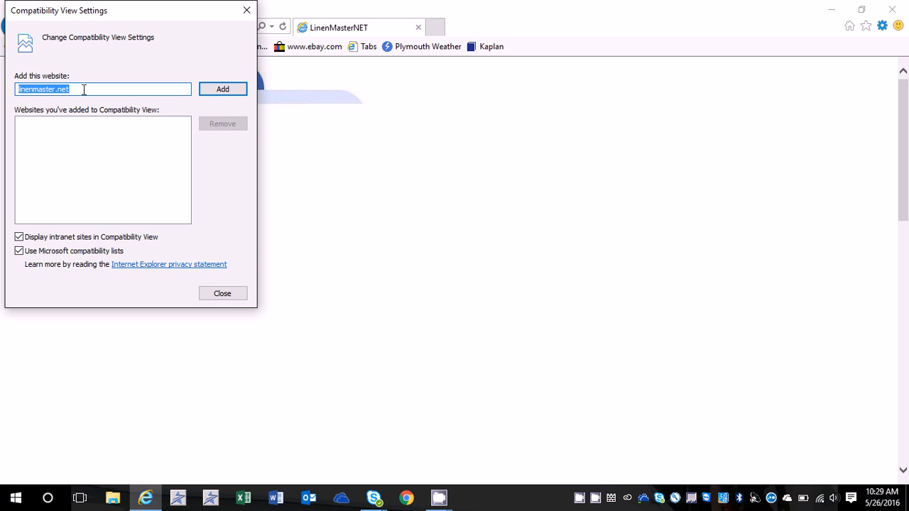
pyautogui.moveTo(222, 88)
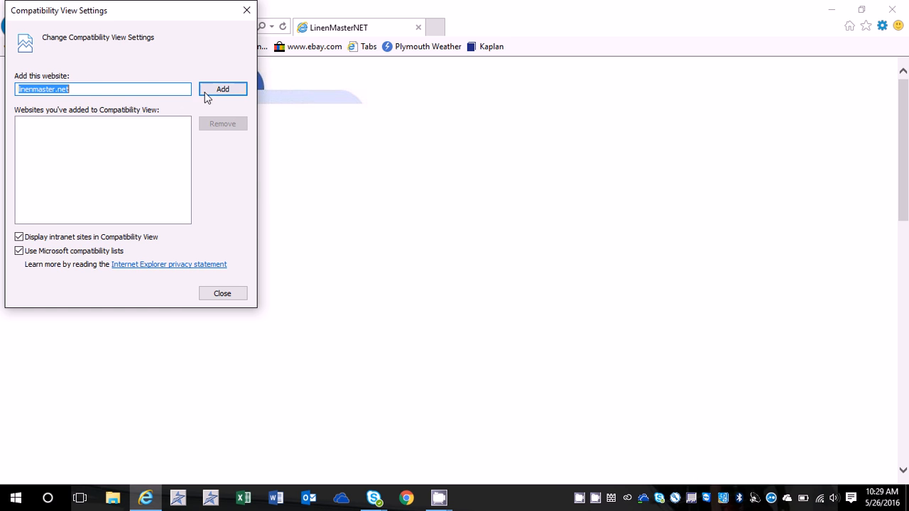
# Add linenmaster.net to the Compatibility View website list and close the dialog
pyautogui.click(222, 88)
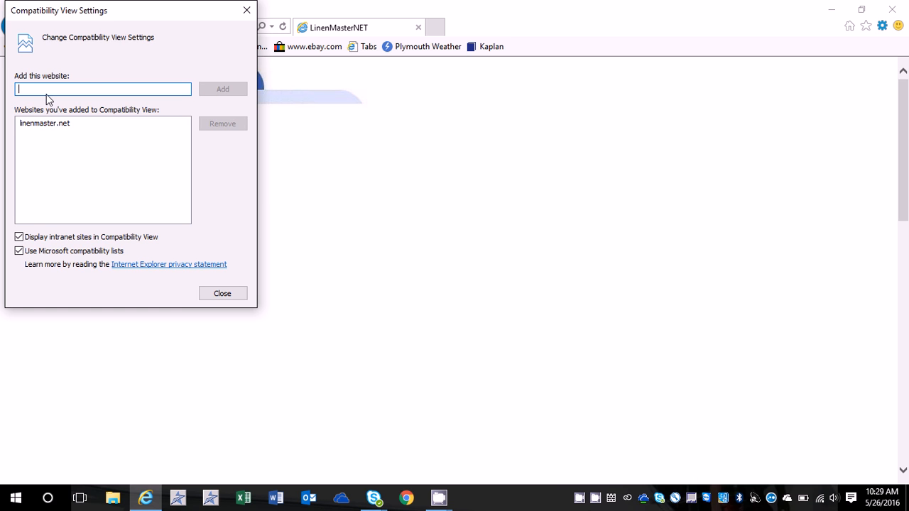
pyautogui.write('linenmaster.net')
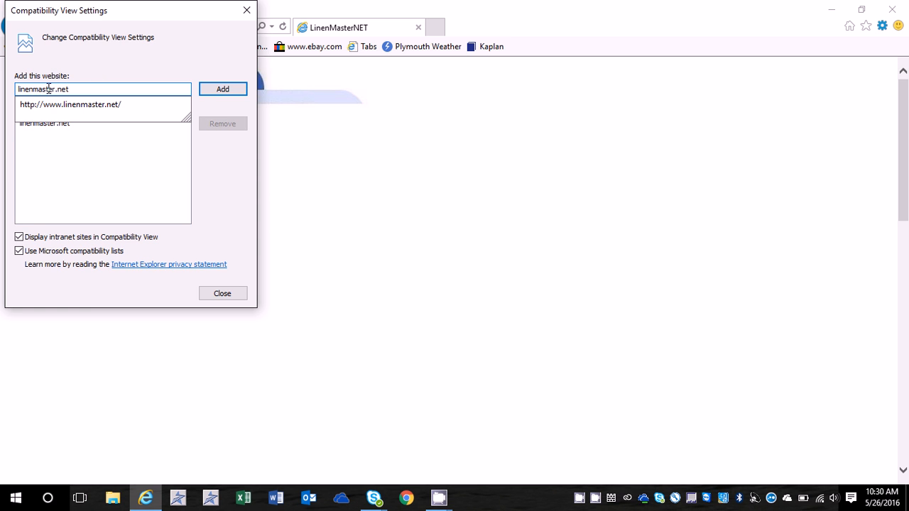
pyautogui.click(221, 88)
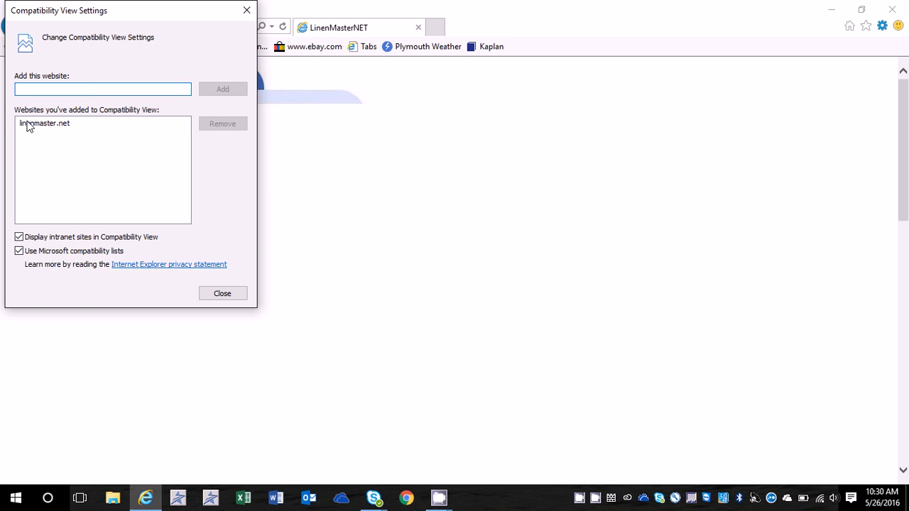
pyautogui.moveTo(221, 293)
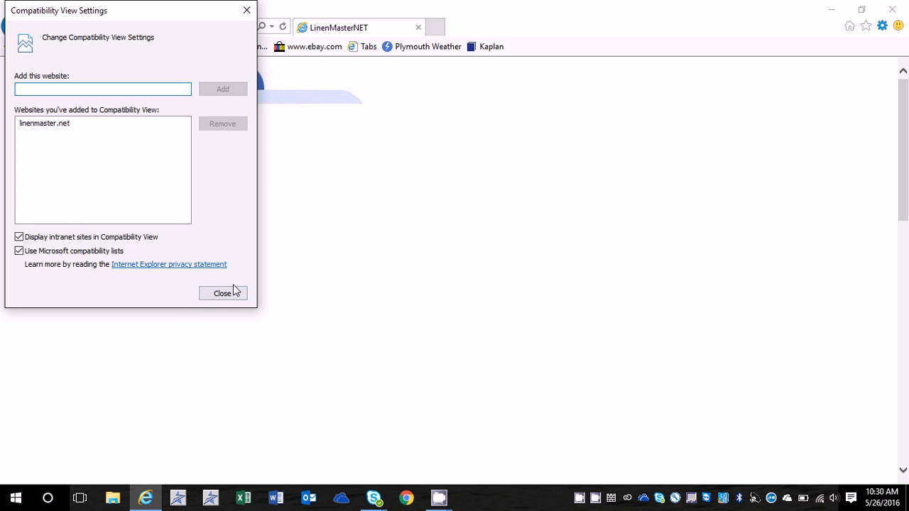
pyautogui.click(222, 293)
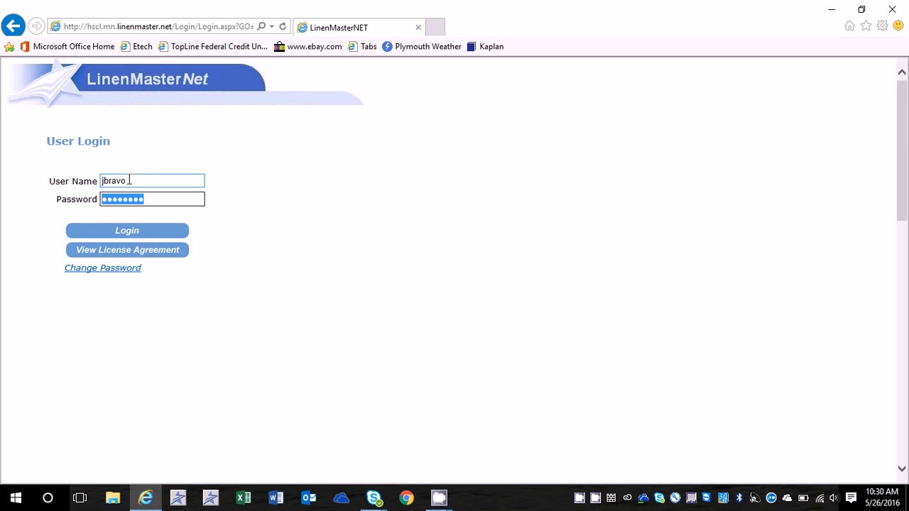
# Log in and go to Deliveries > Customer Requirements for 5/26/2016
pyautogui.click(126, 230)
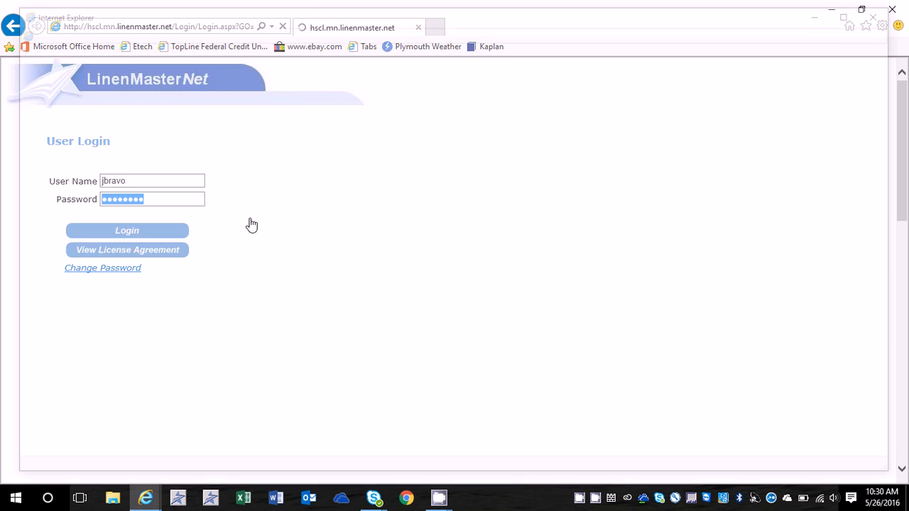
pyautogui.click(126, 231)
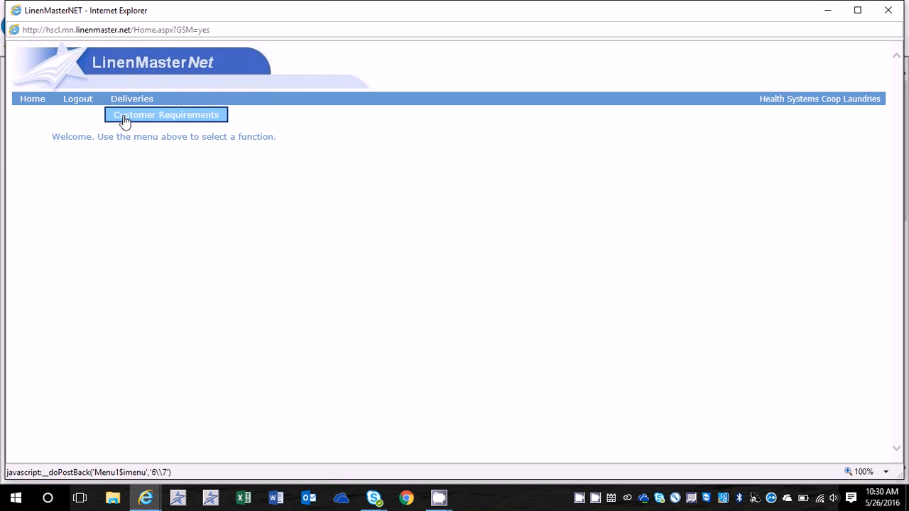
pyautogui.click(166, 114)
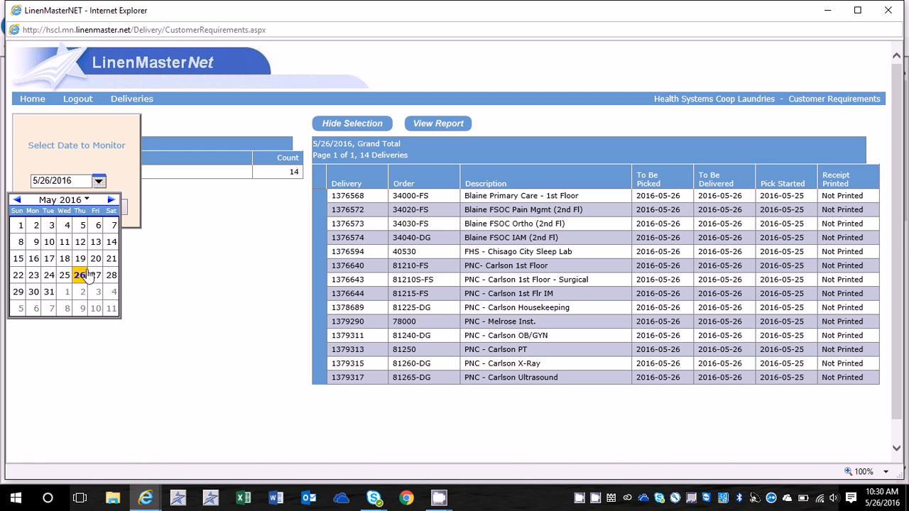
# Pick May 27 in the calendar drop-down and expand order 31500-FS's item quantities
pyautogui.click(79, 276)
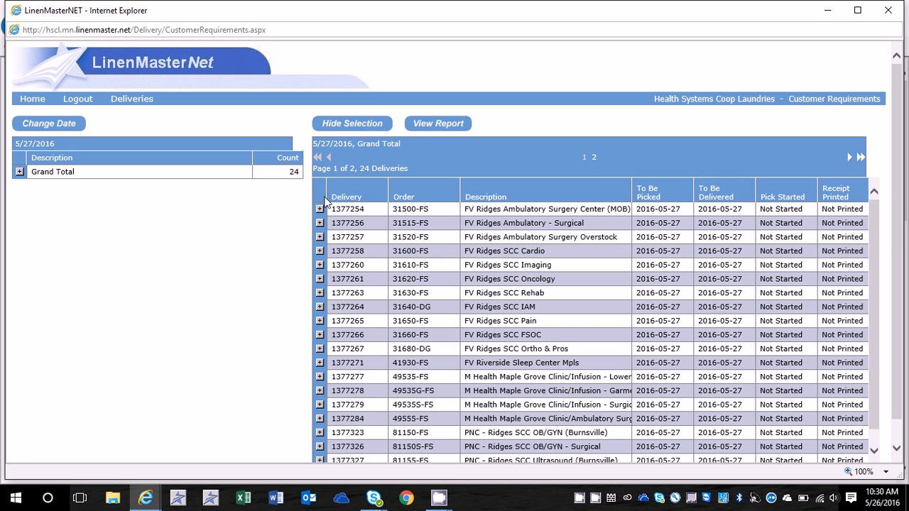
pyautogui.click(318, 209)
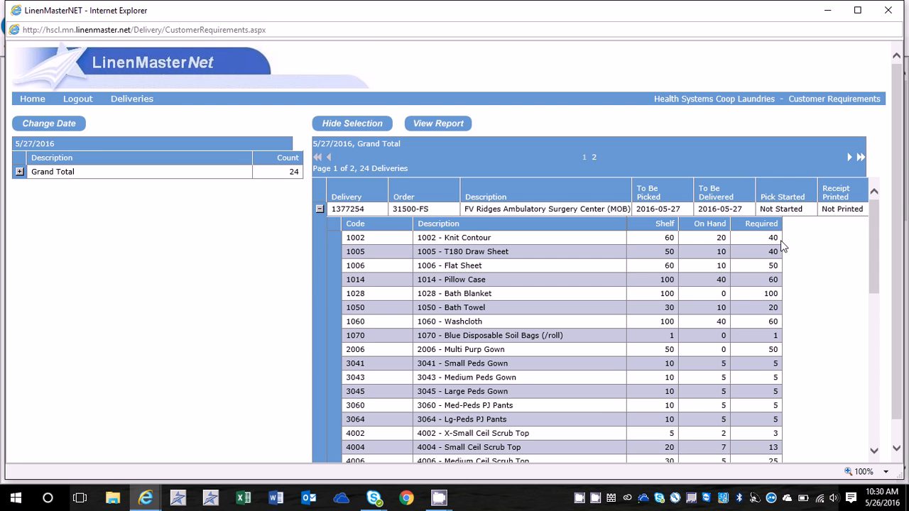